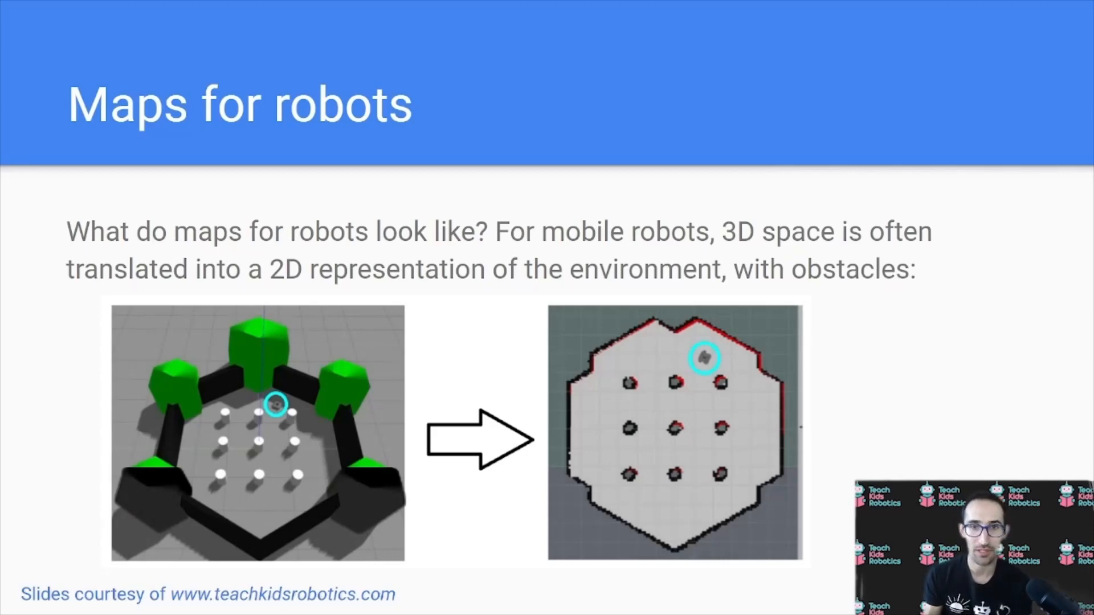
pyautogui.press('right')
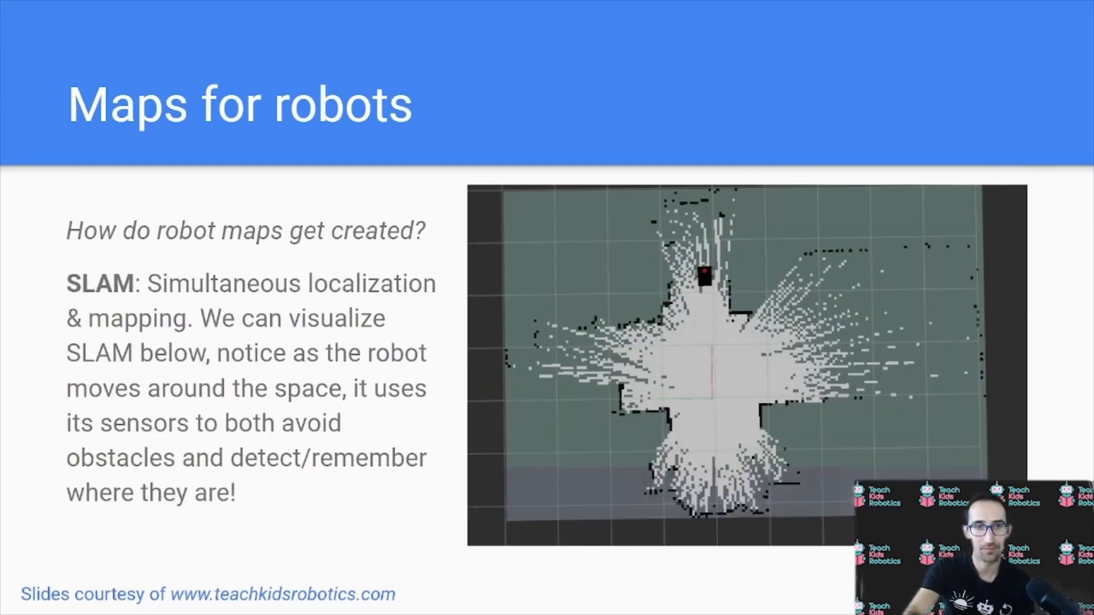